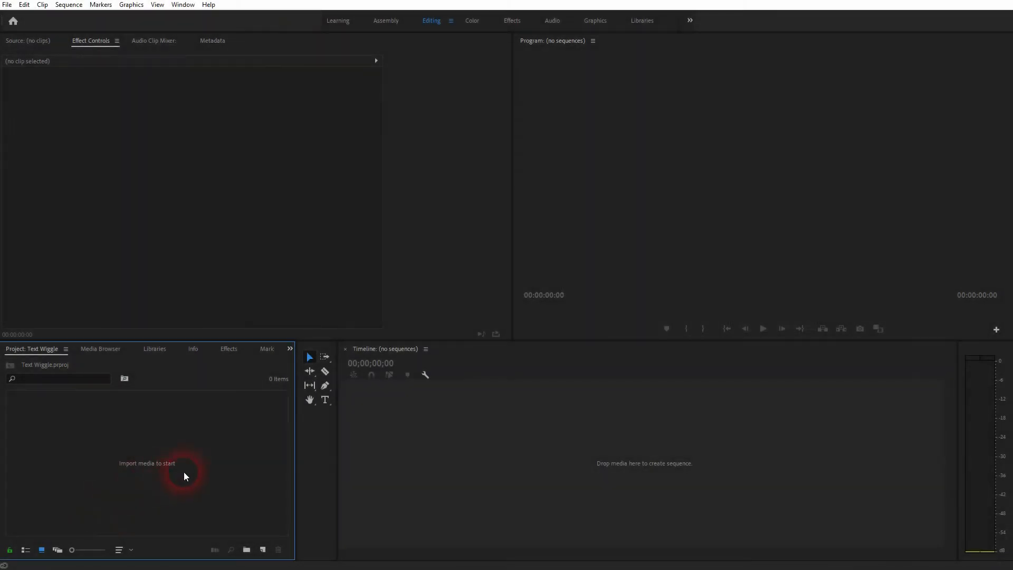
Create a new legacy title named 'Wiggle'
click(24, 5)
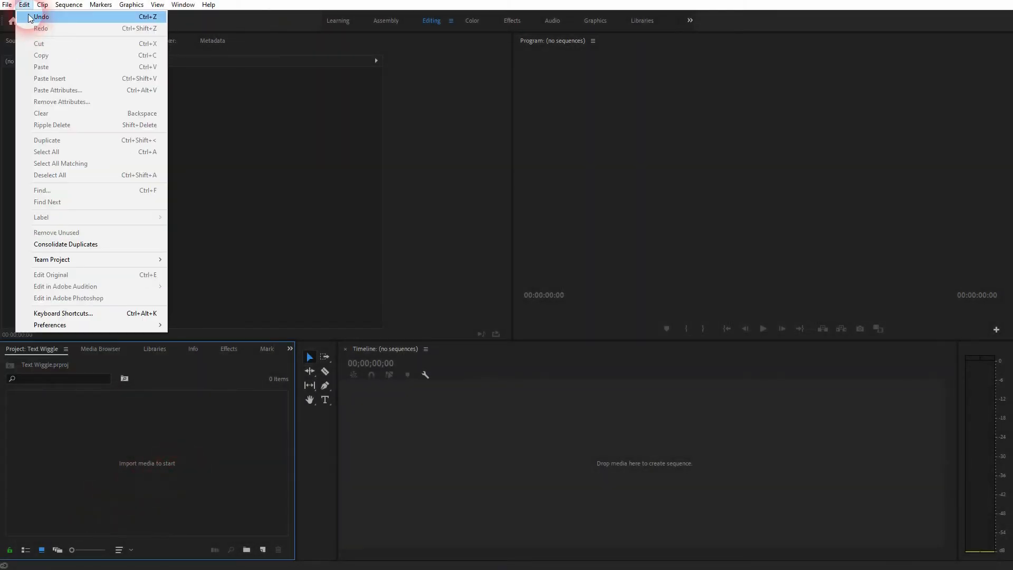
click(7, 5)
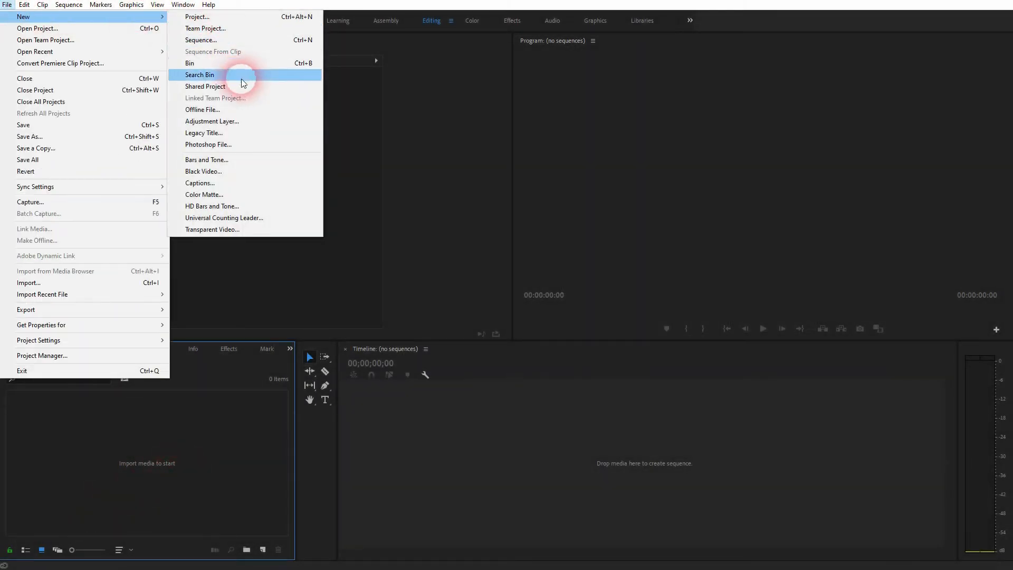
click(204, 132)
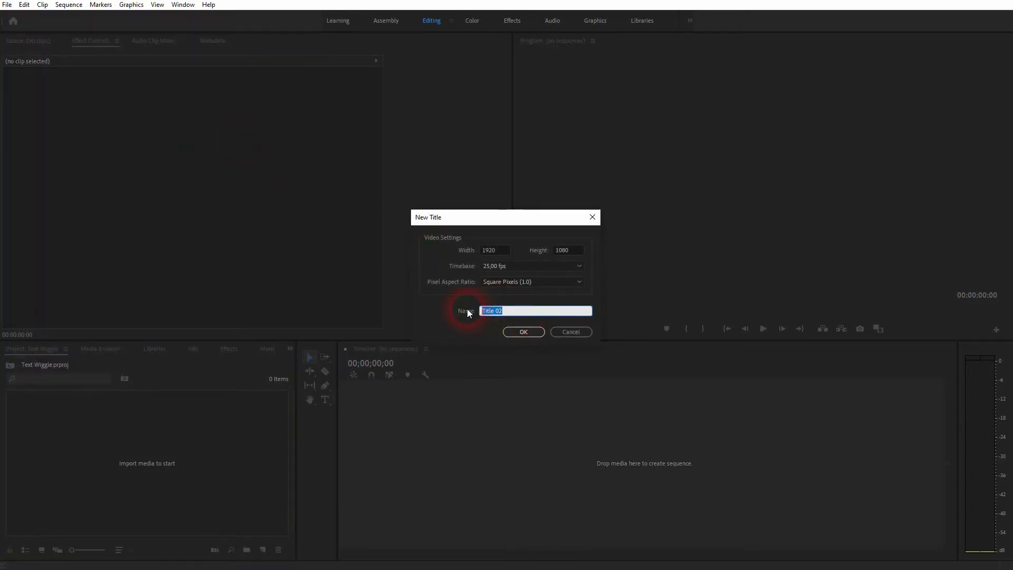
text(Wiggle)
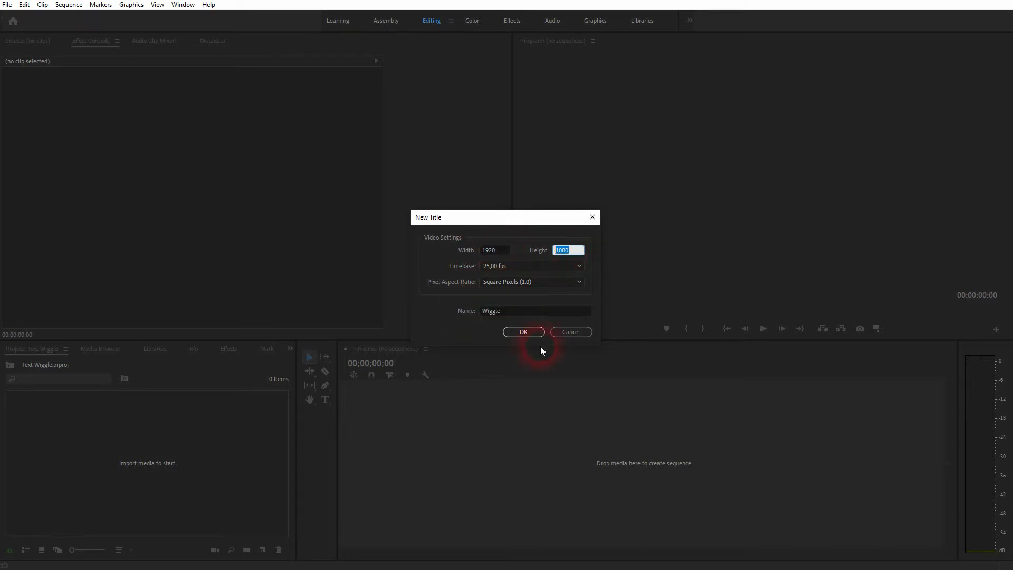
click(523, 332)
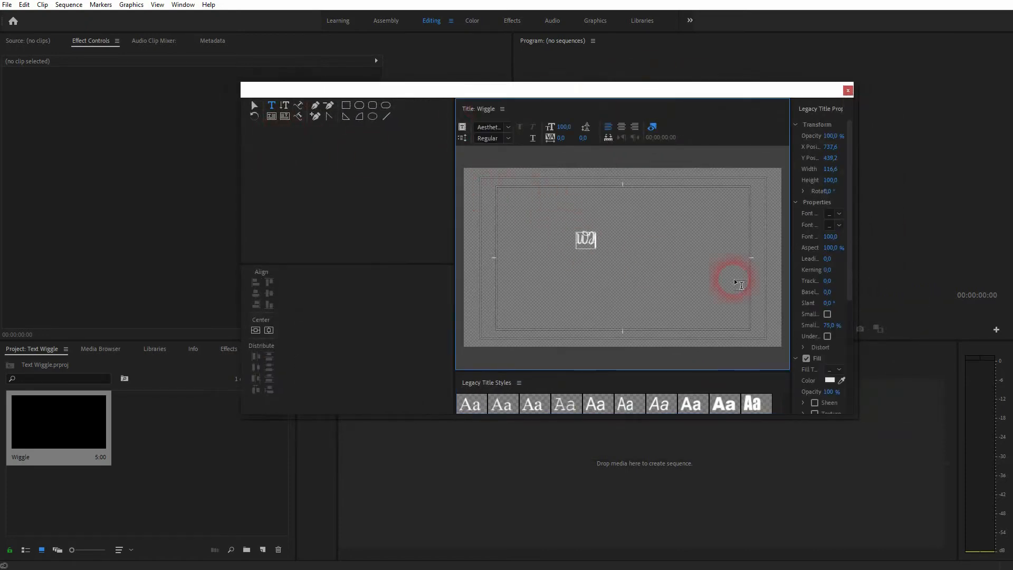
Type WIGGLE as the title text in a bold Arial font
text(WIGGLE)
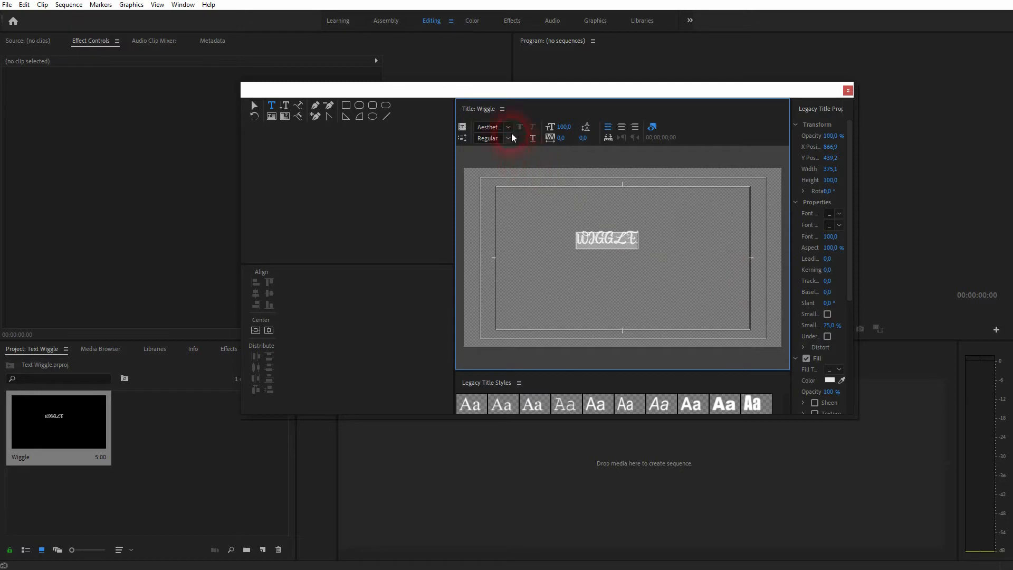
click(490, 126)
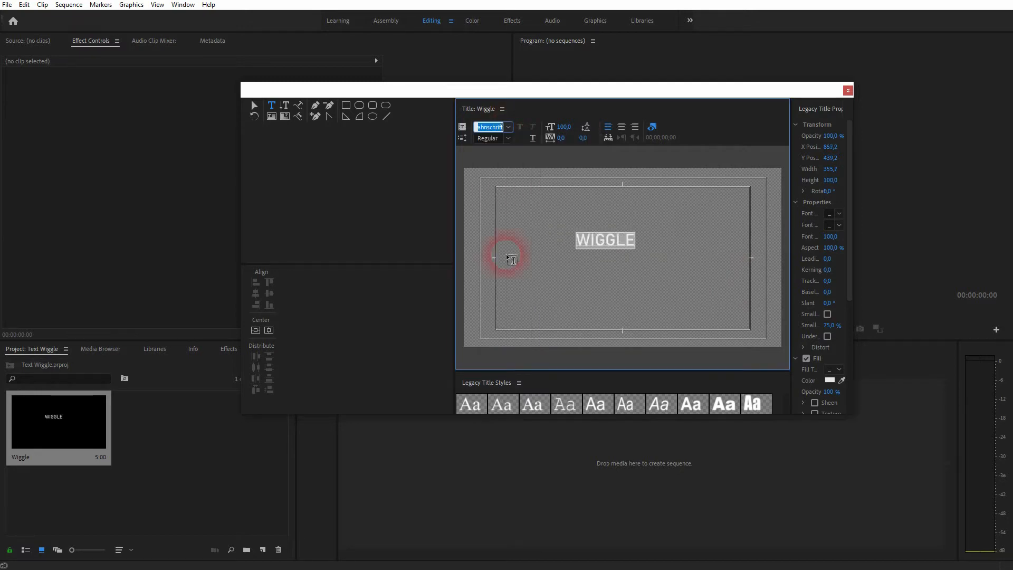
click(509, 126)
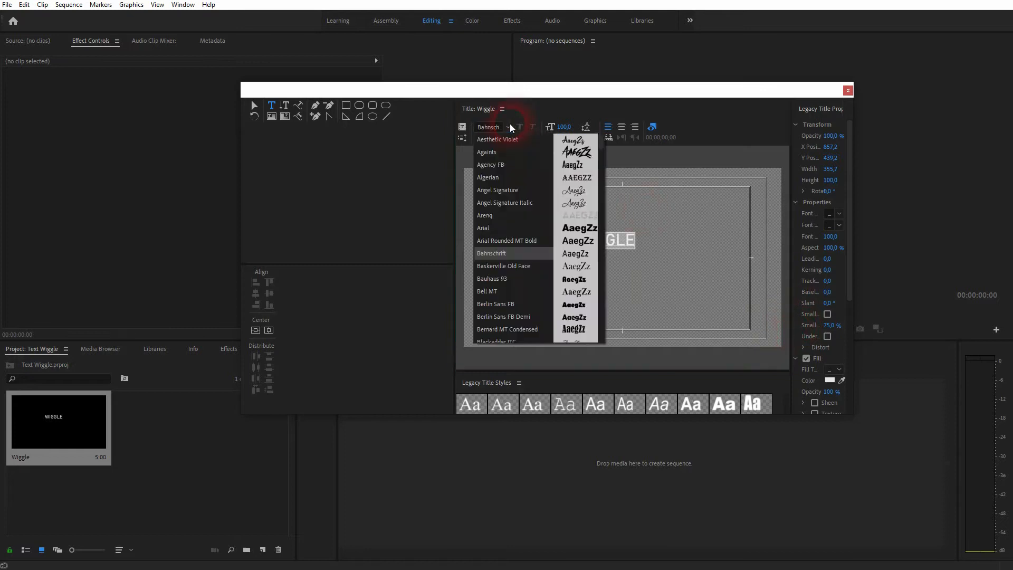
click(483, 228)
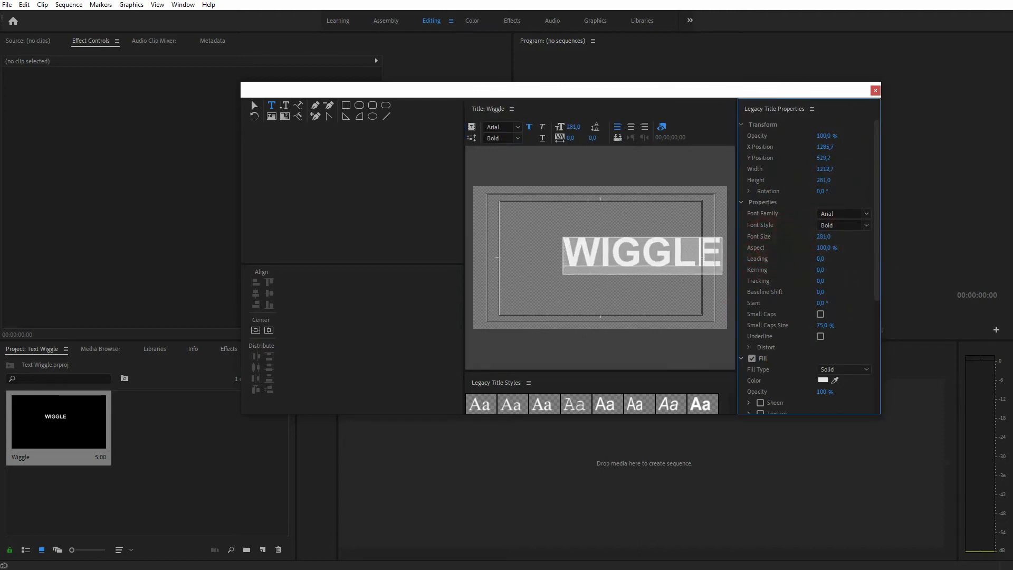
Centre the text vertically and horizontally, then close the title editor
click(269, 329)
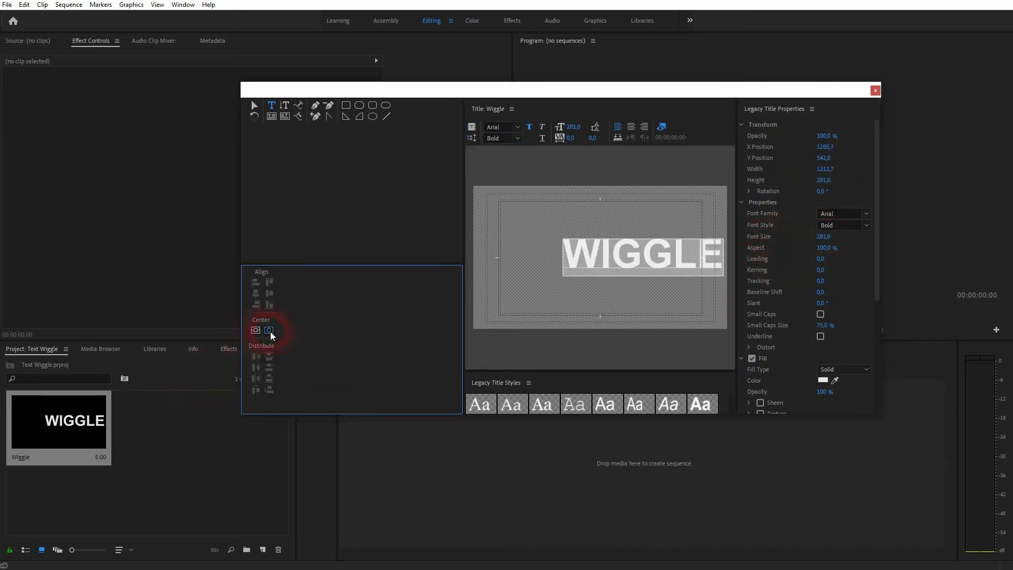
click(268, 330)
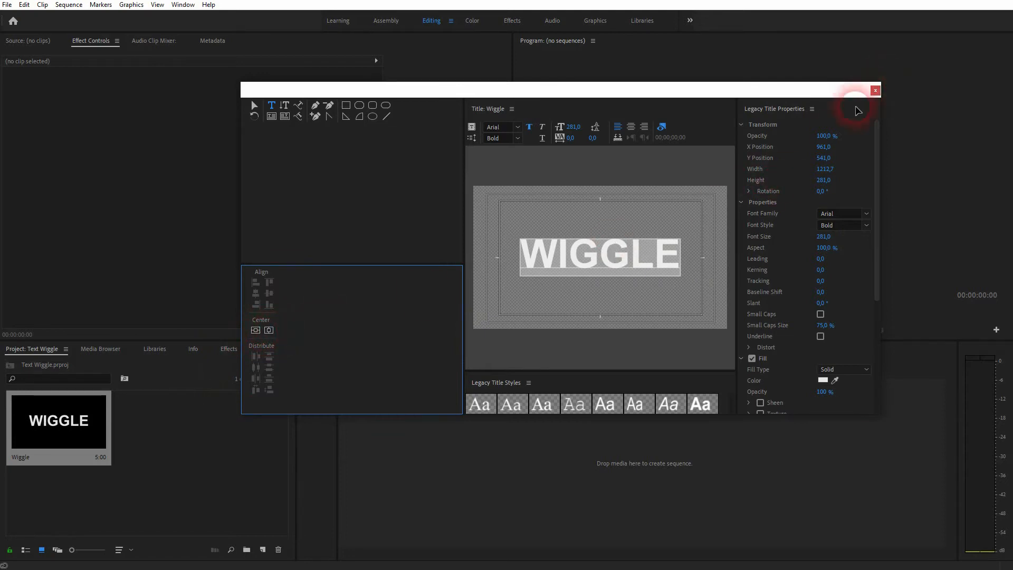
click(874, 91)
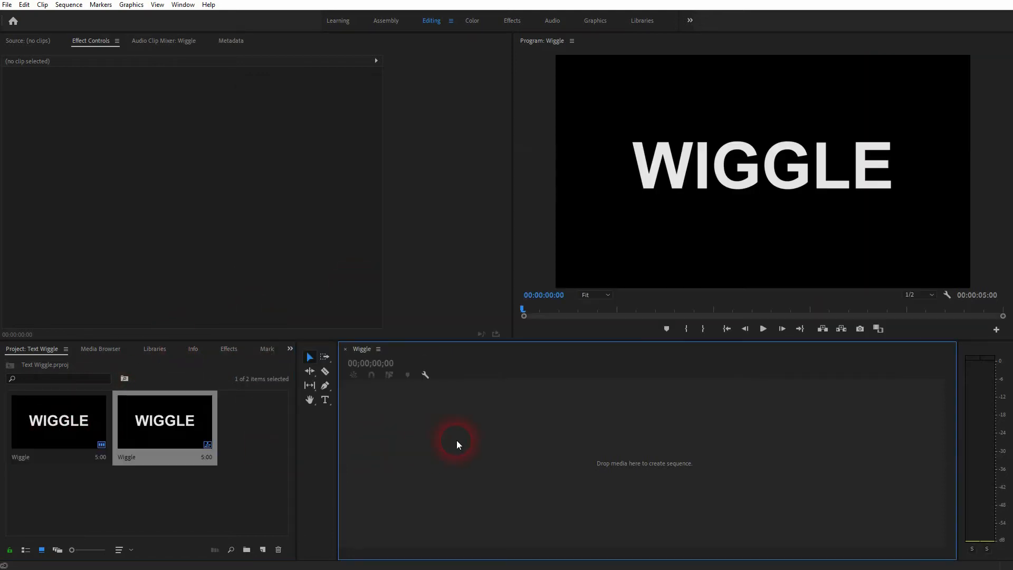
Place the WIGGLE title on video track 1 and create a black colour matte
drag(164, 420, 501, 454)
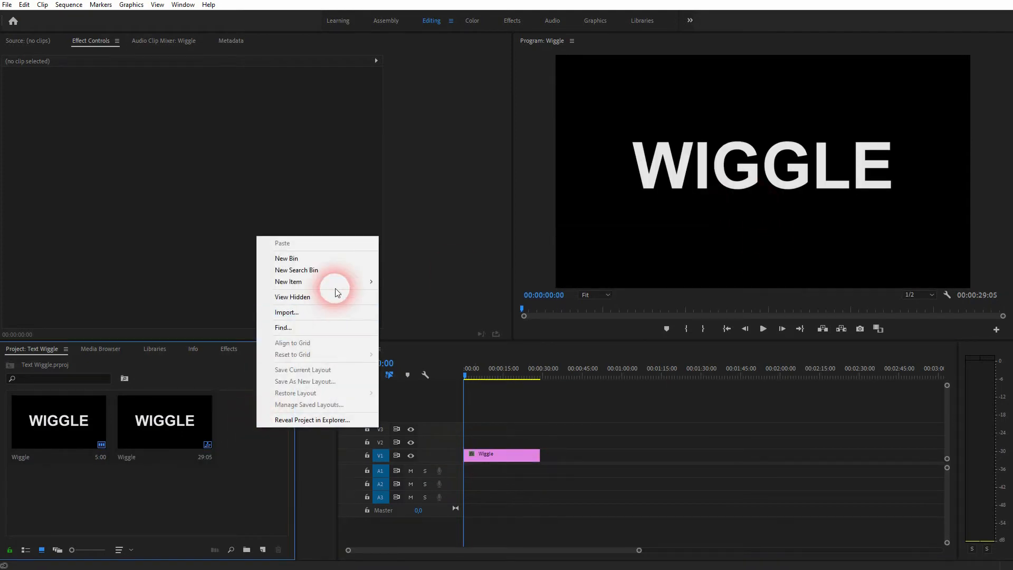
mouse_move(317, 282)
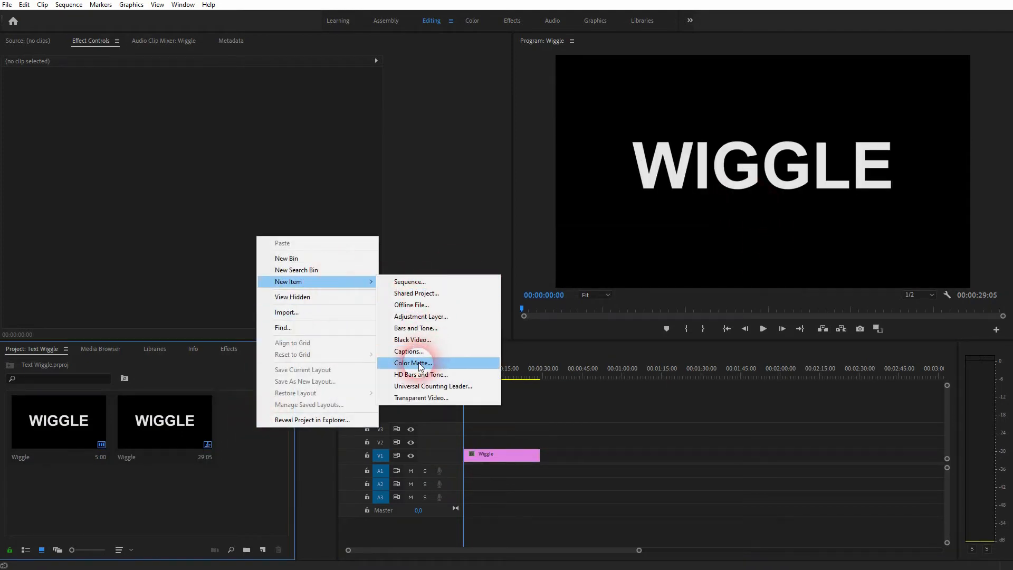
click(411, 363)
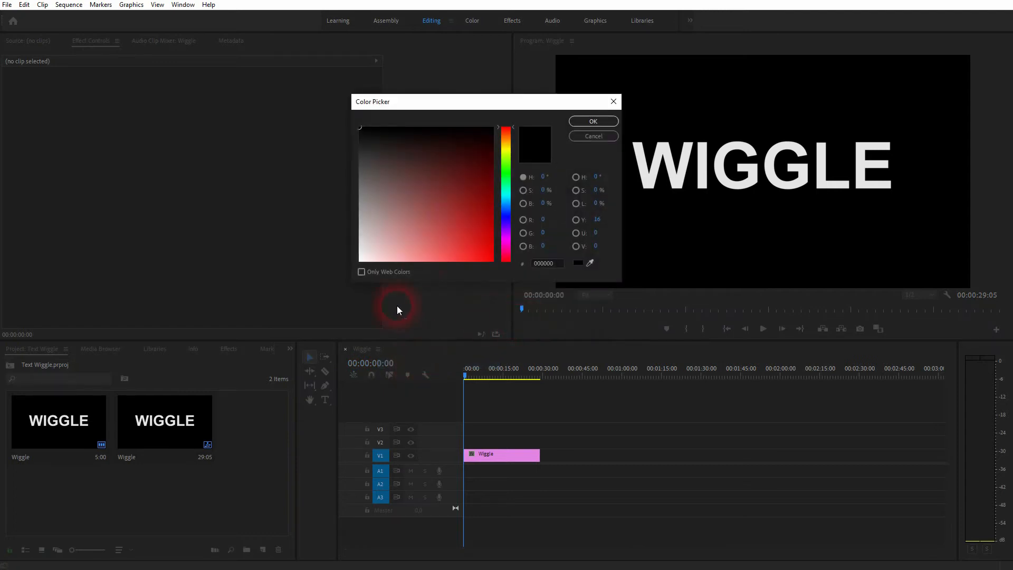
click(592, 121)
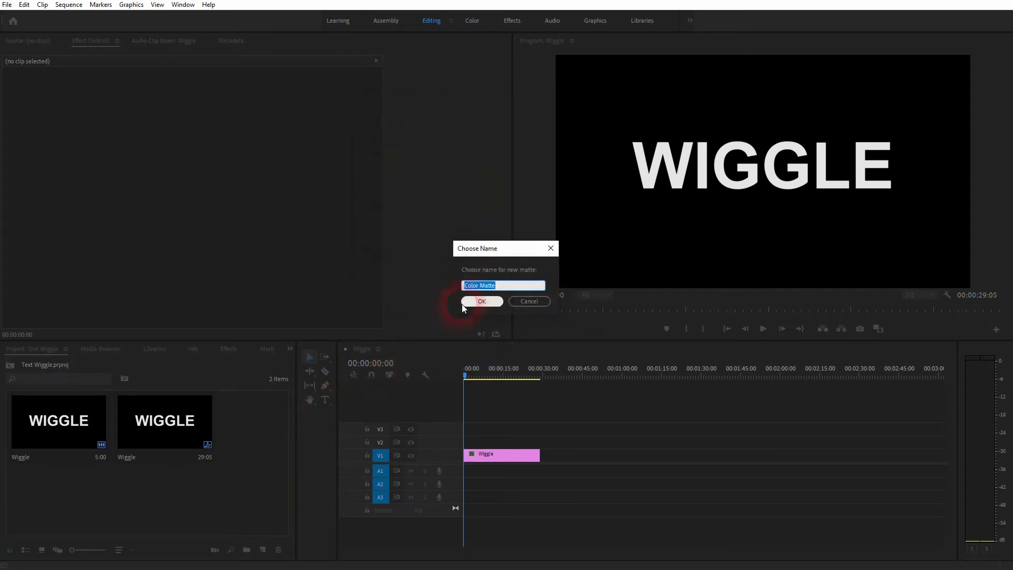
click(482, 302)
text(turb)
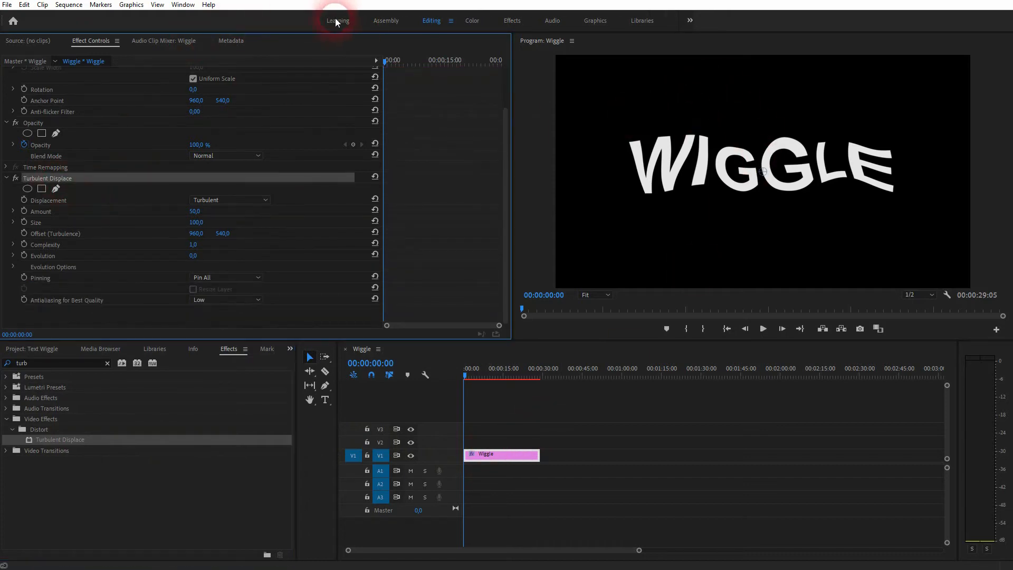
Open the Window menu after applying Turbulent Displace to the Wiggle clip
click(184, 5)
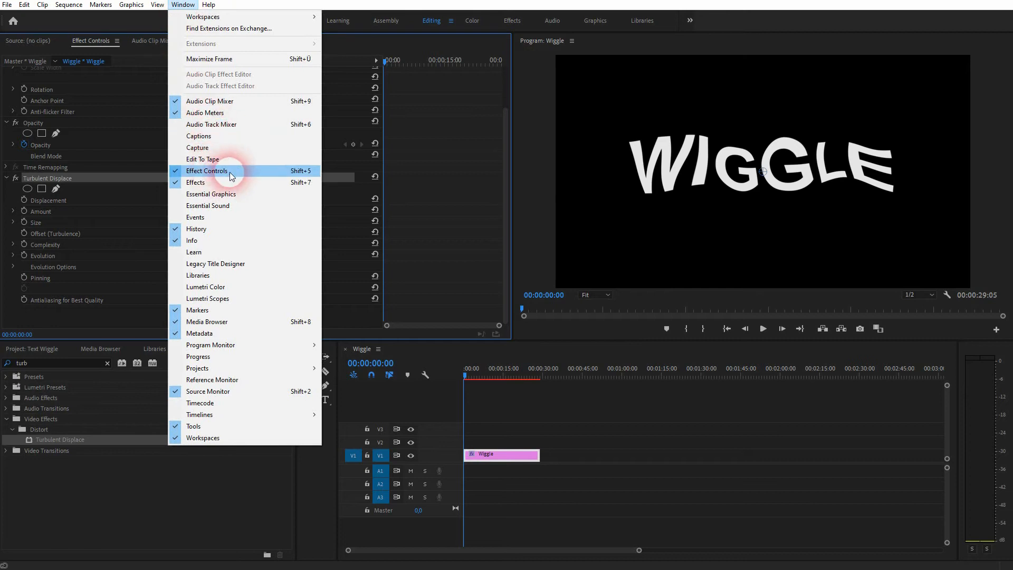
mouse_move(65, 183)
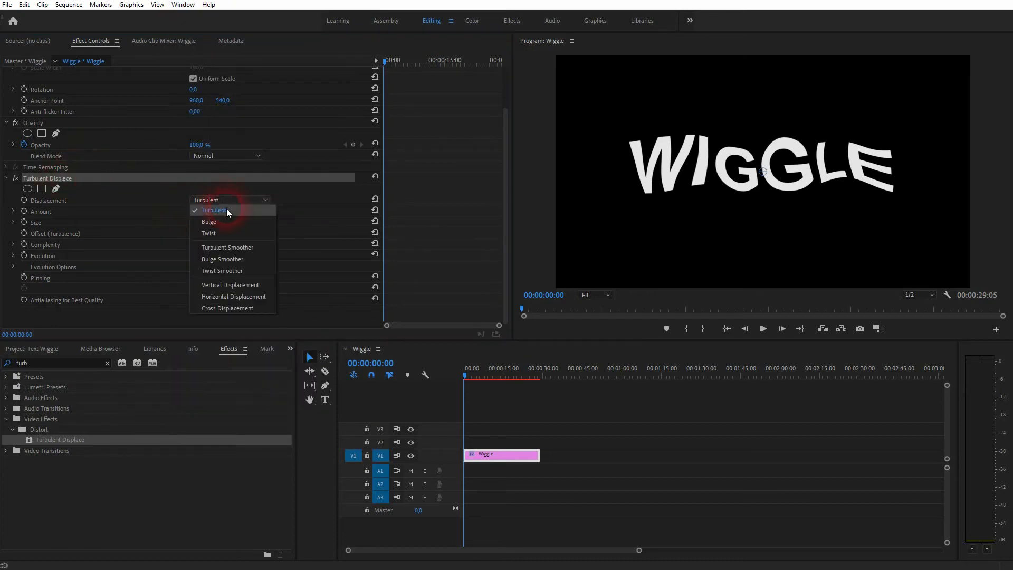
Try Cross, Horizontal and Vertical displacement, settling on Horizontal Displacement
click(228, 309)
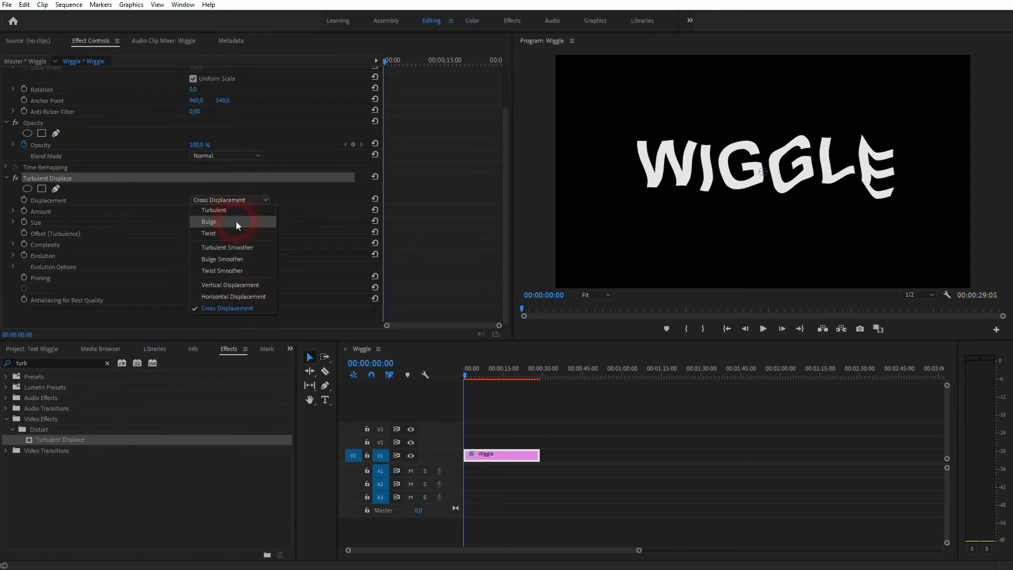
click(230, 296)
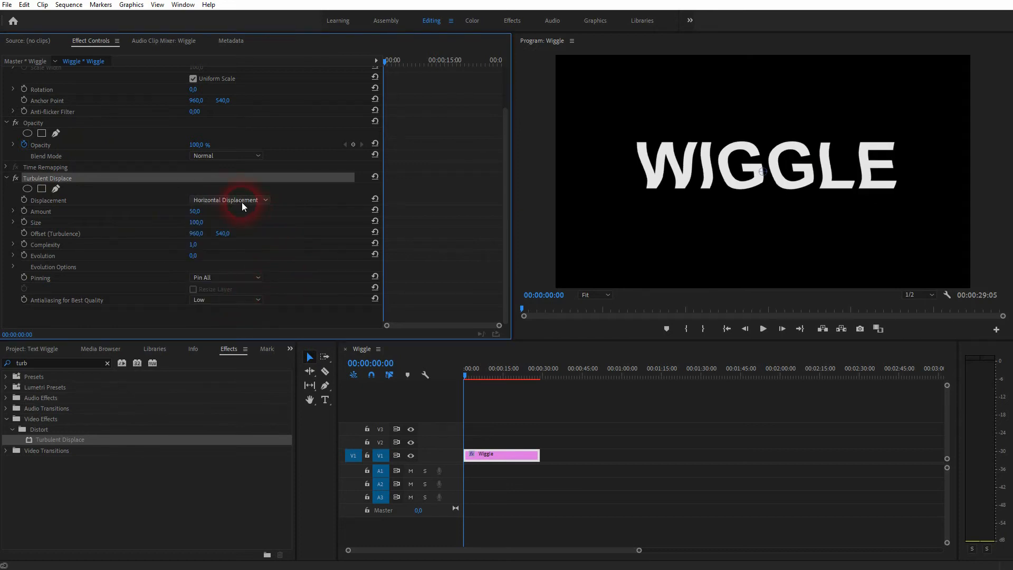
click(228, 200)
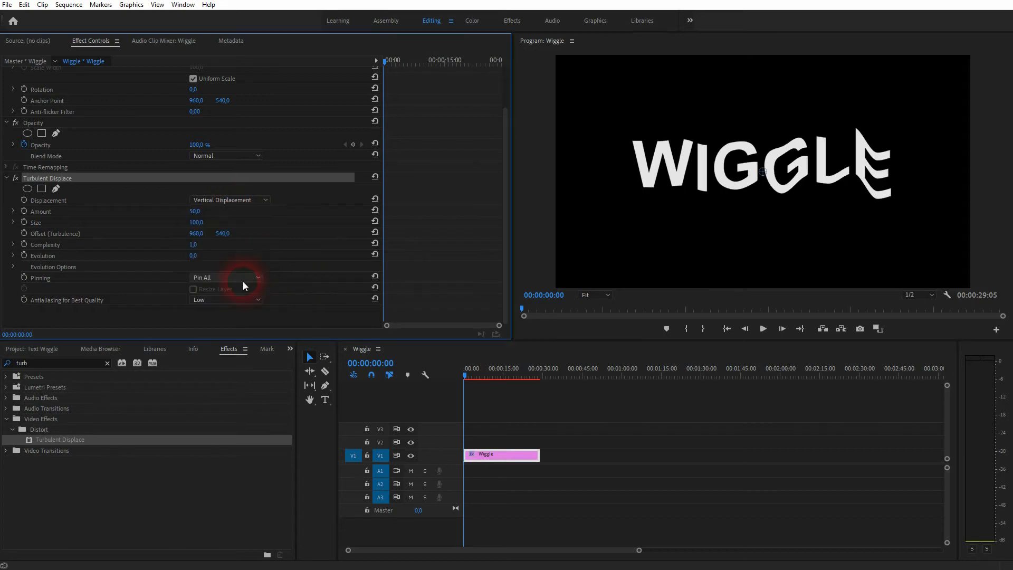
click(230, 200)
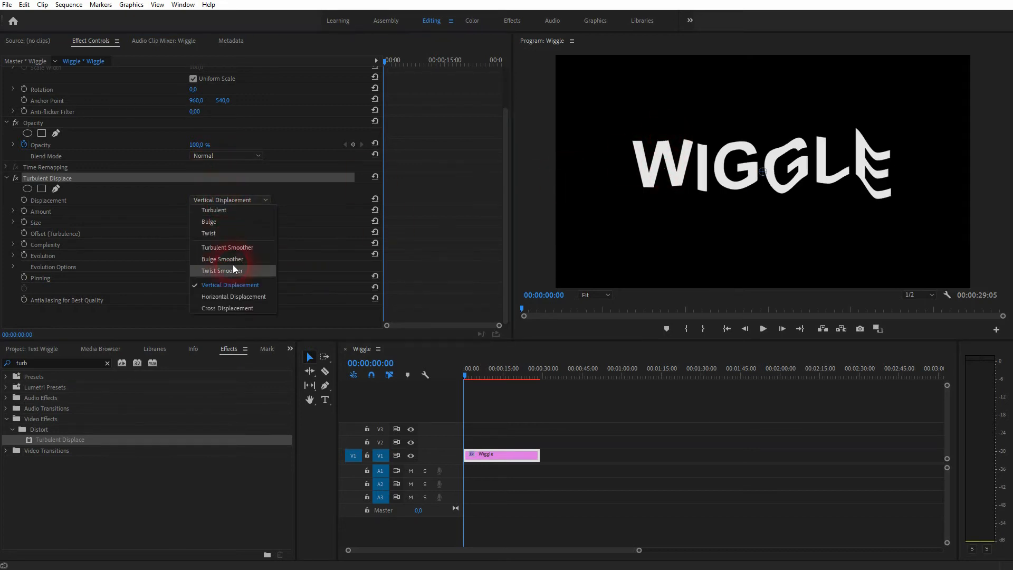
click(233, 296)
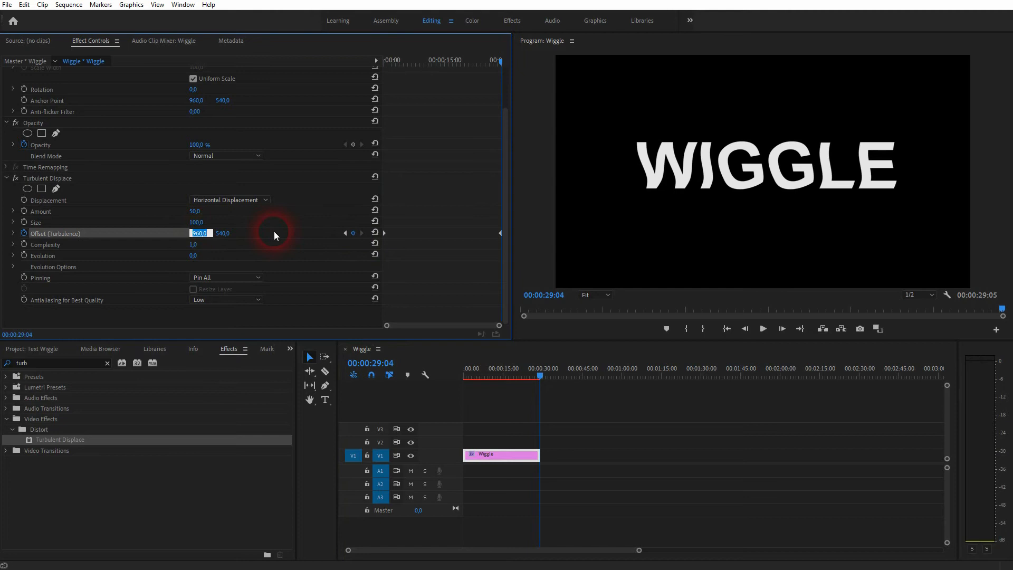
Raise the Offset (Turbulence) value at the clip end and stop the preview
drag(275, 234, 234, 234)
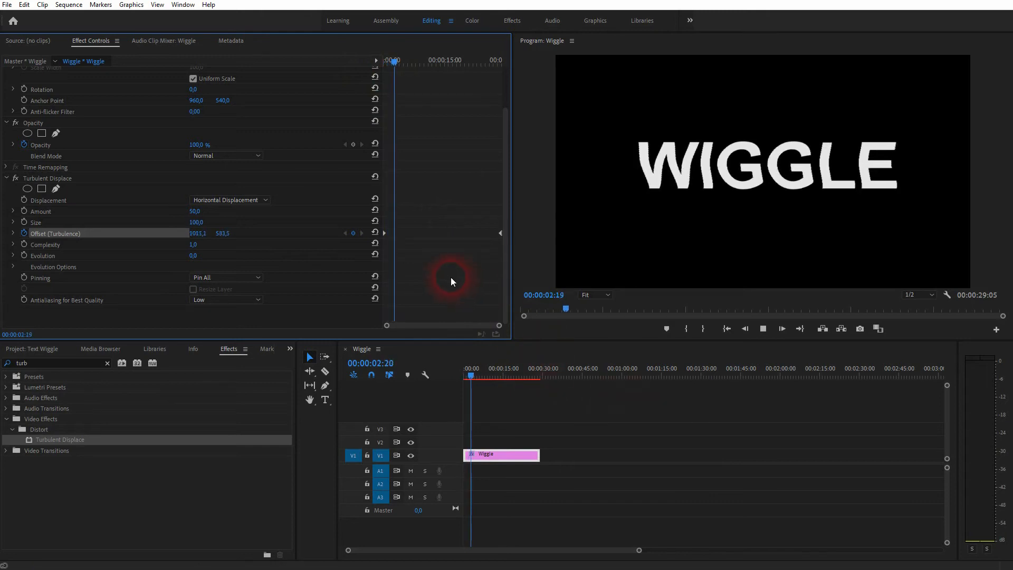
click(394, 61)
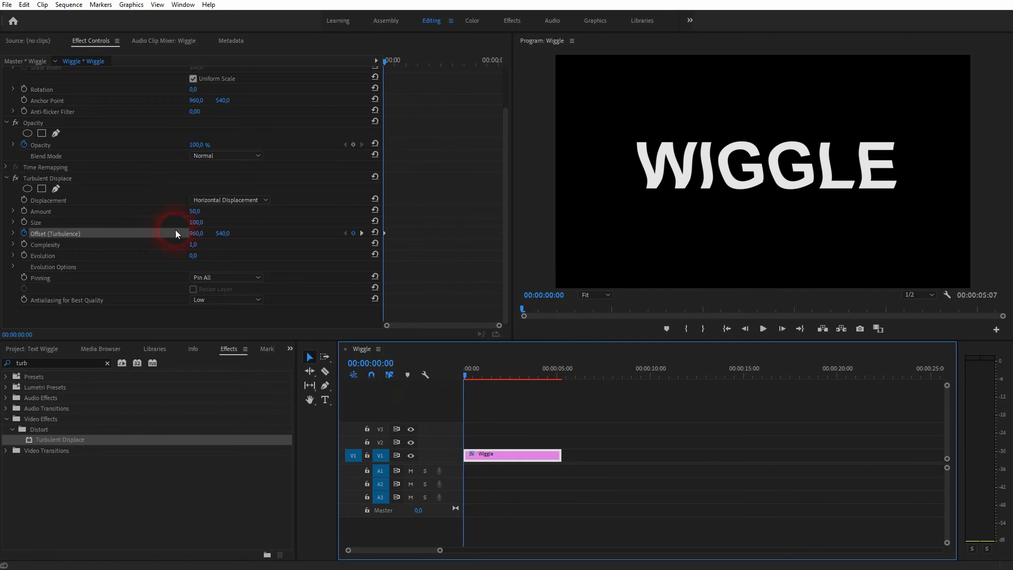
Switch Displacement to Turbulent, preview, and lower Amount to 11
click(230, 200)
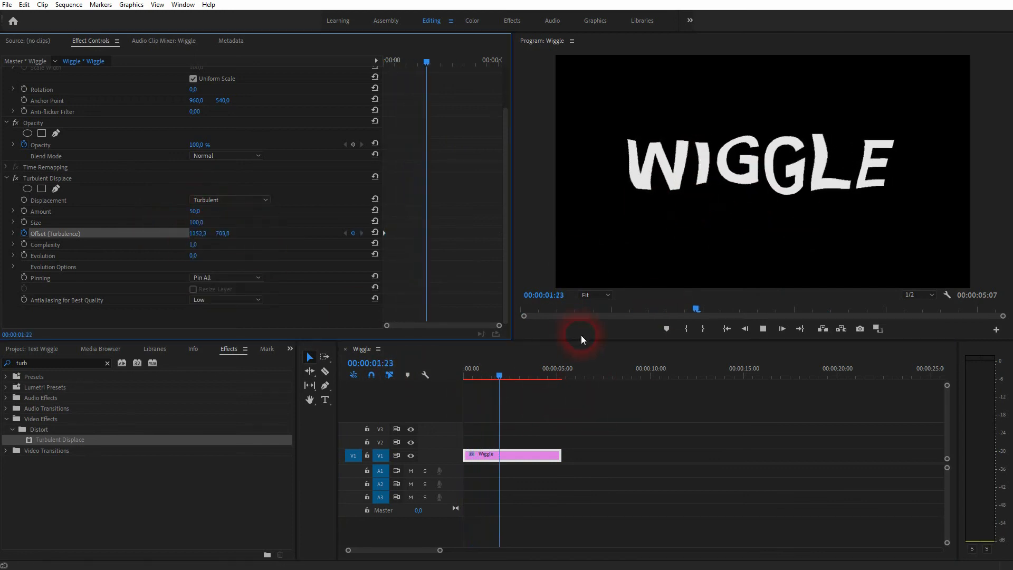
click(521, 377)
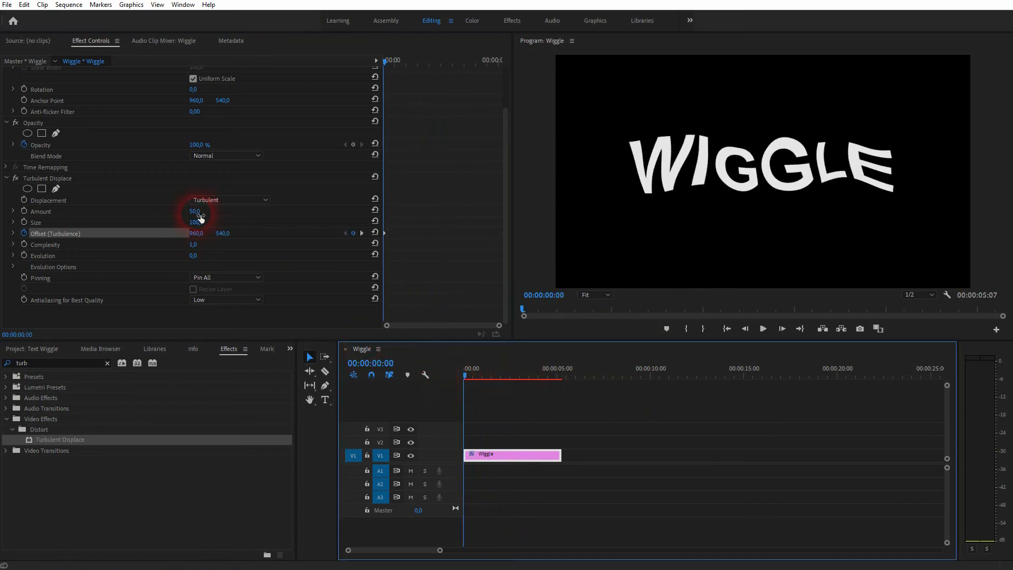
drag(195, 211, 207, 211)
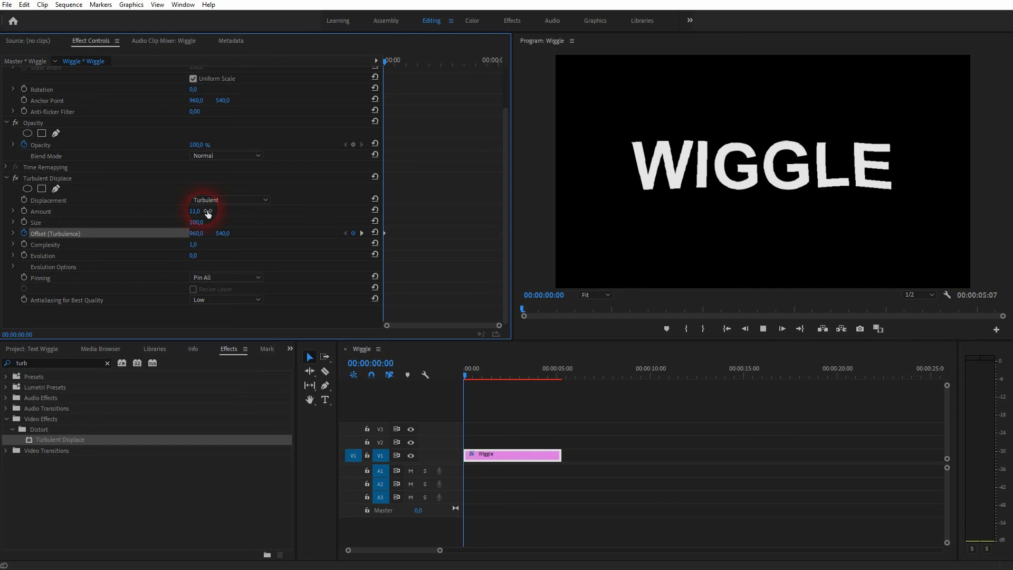